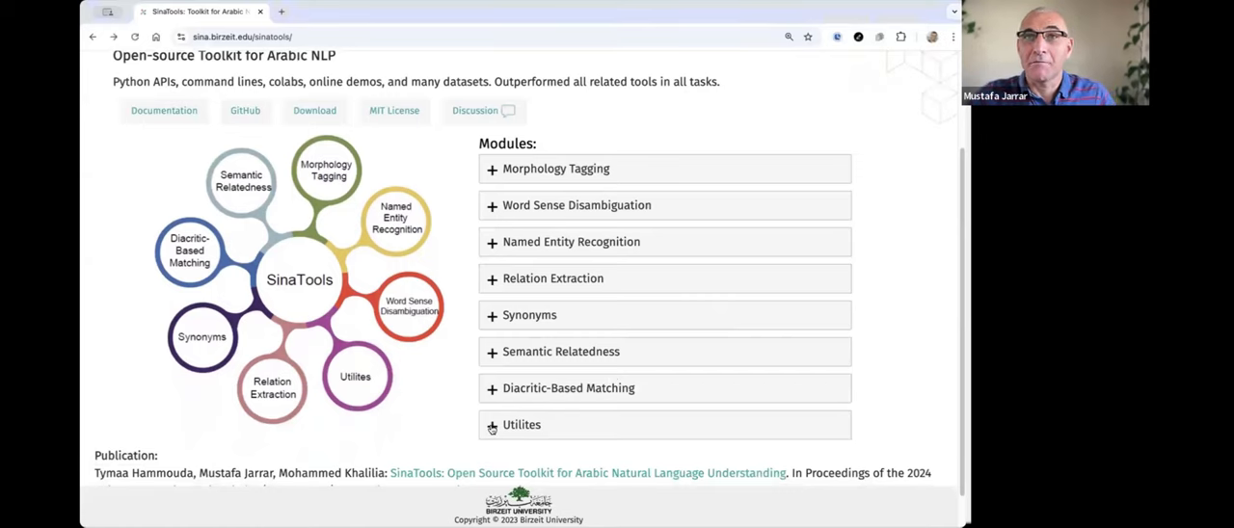
Expand the Utilities module and open its sinatools.utils documentation page
scroll(down, 3)
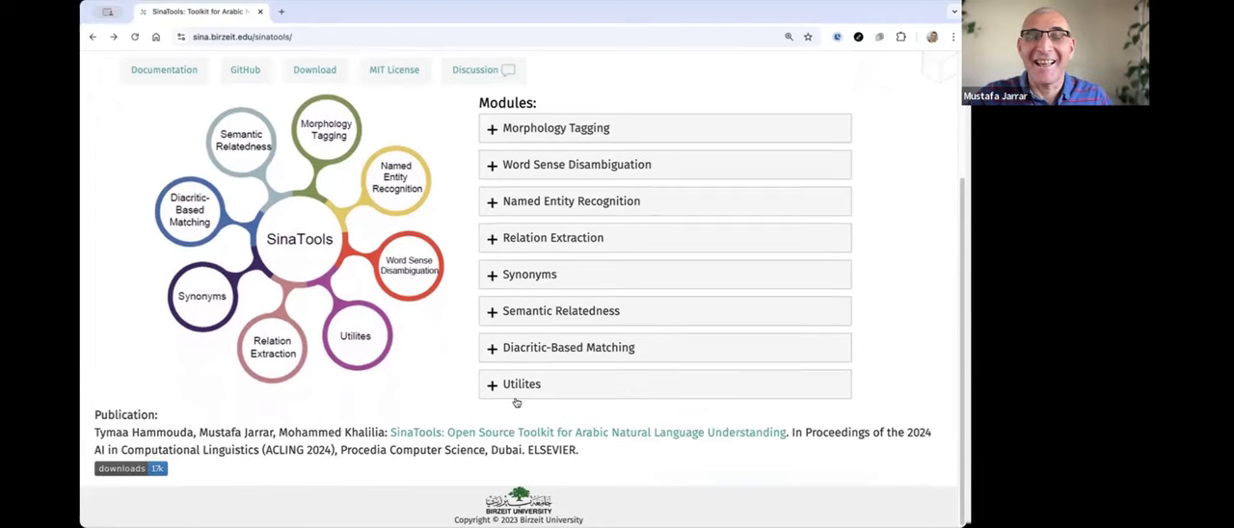
click(521, 383)
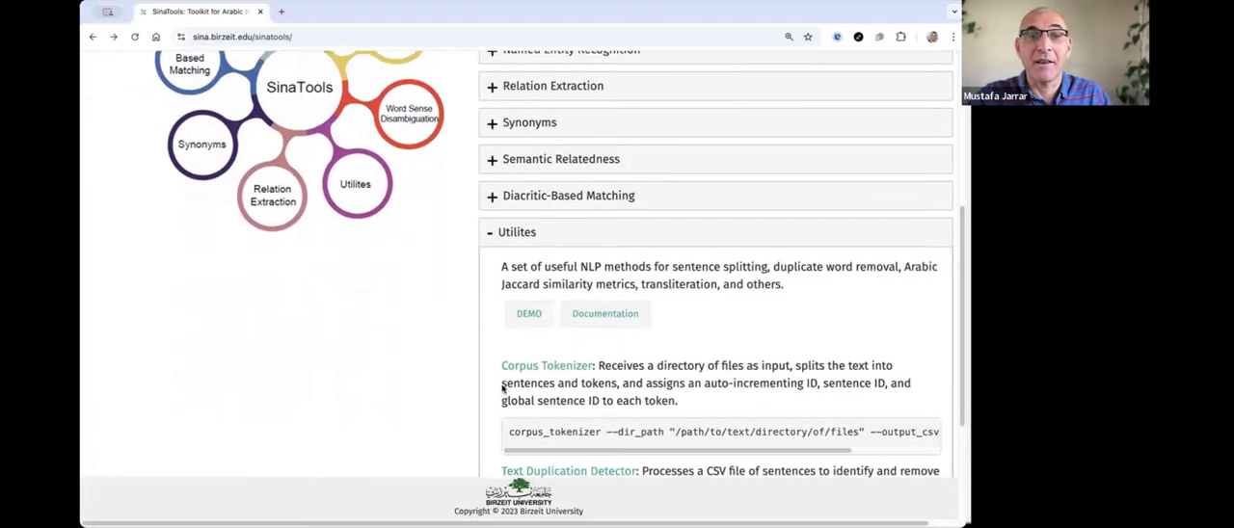
scroll(down, 3)
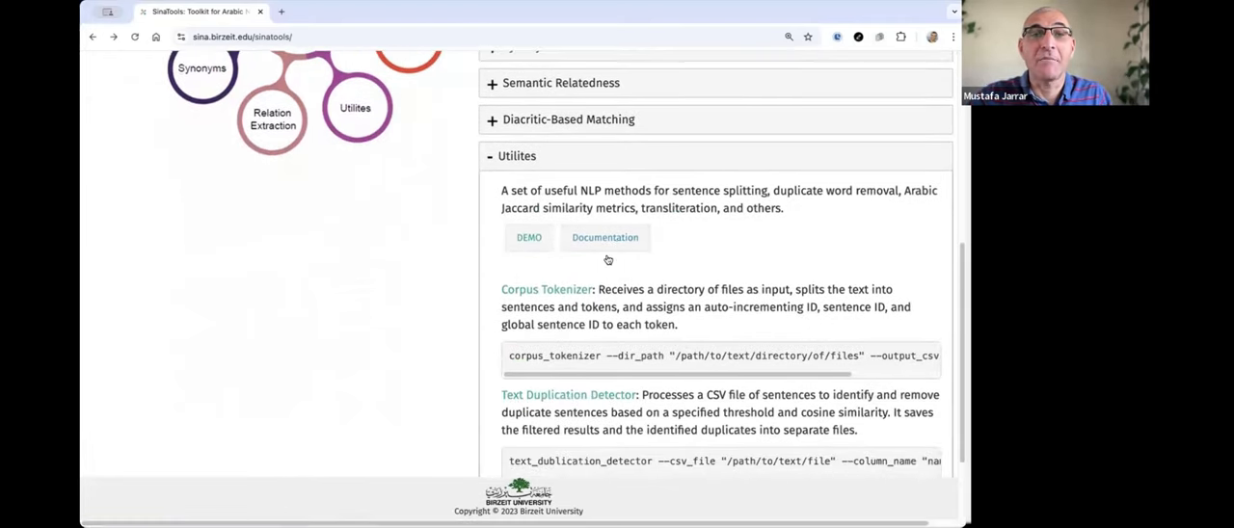
click(605, 237)
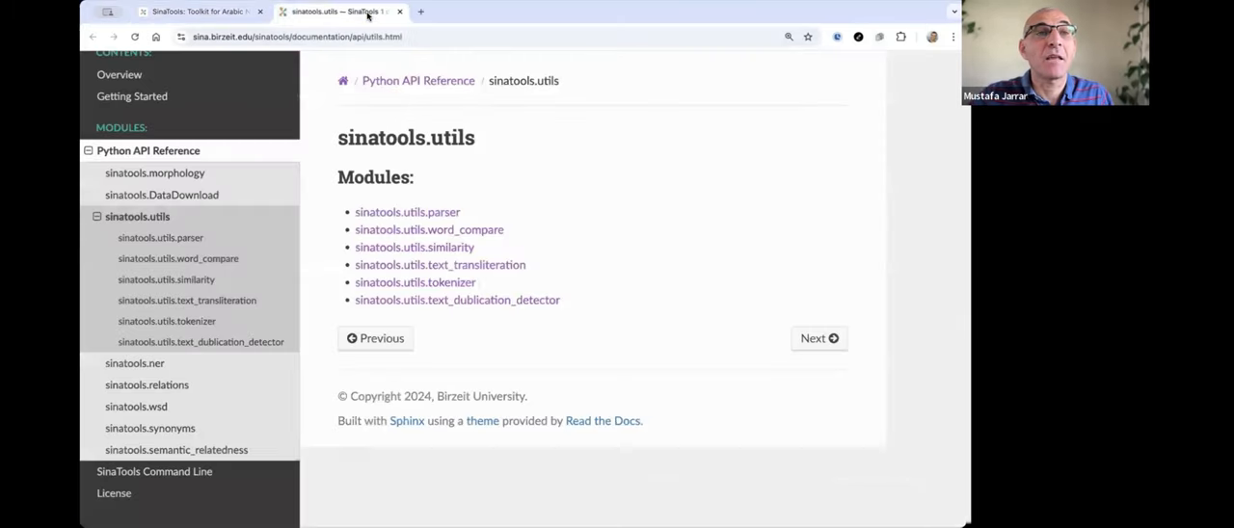
mouse_move(512, 216)
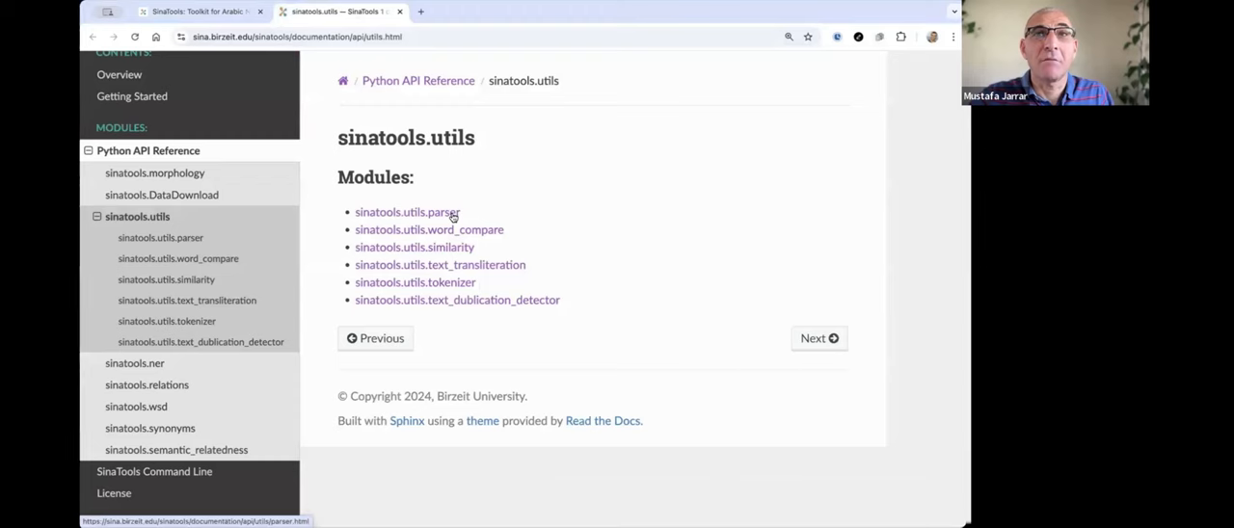
Read the sinatools.utils.parser page's arStrip and remove_Latin sections, then move to the similarity module
click(407, 212)
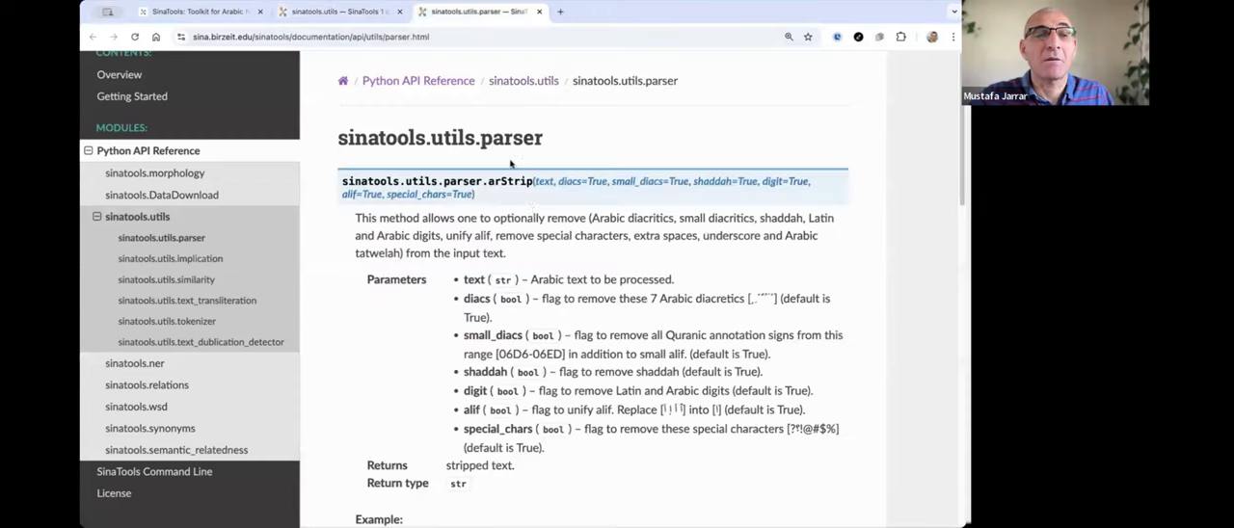
scroll(down, 3)
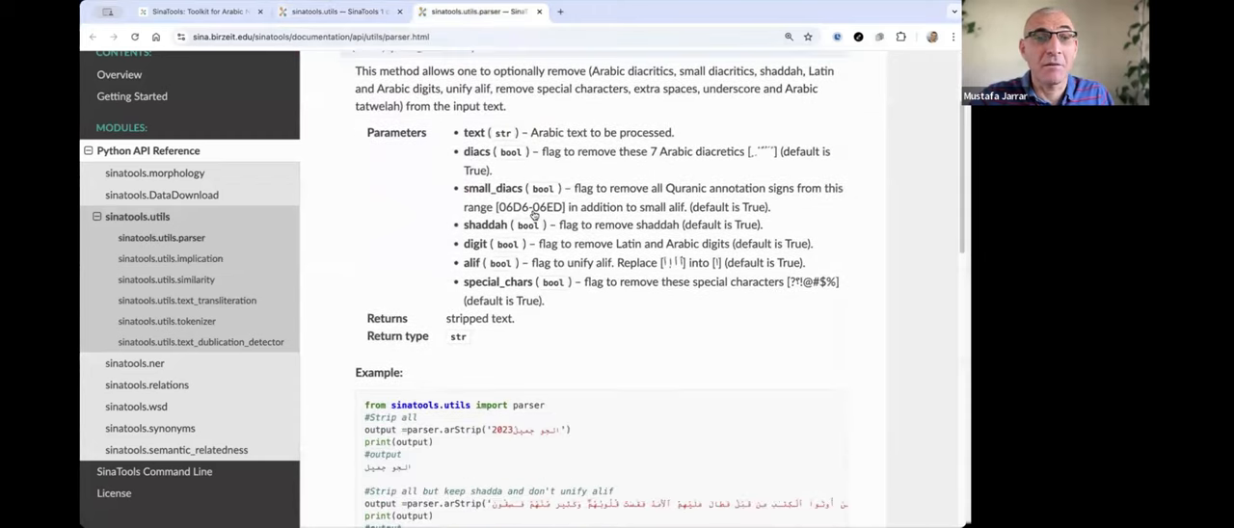
scroll(up, 3)
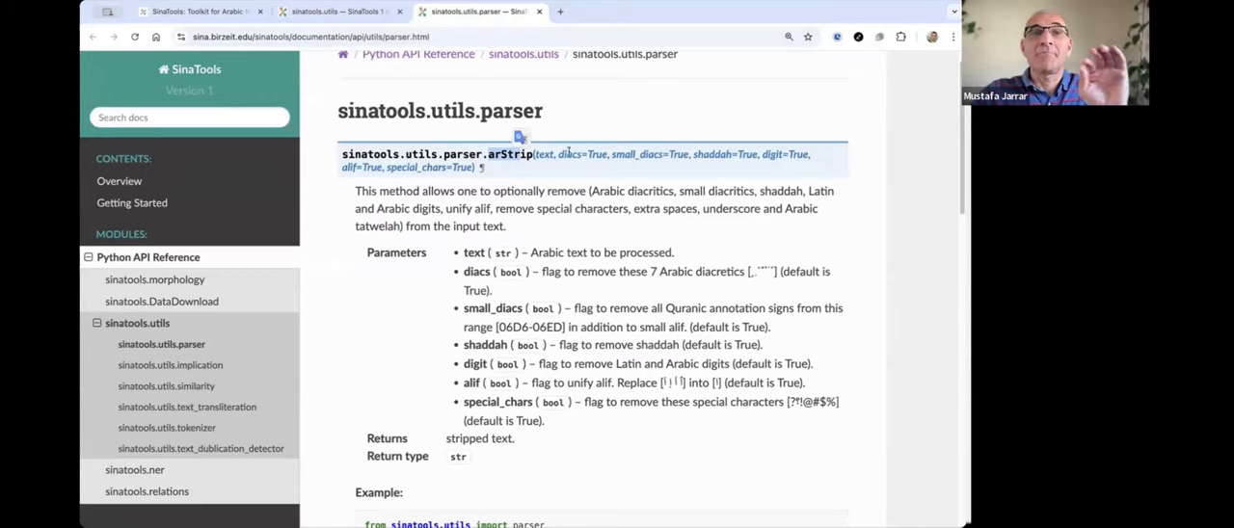
mouse_move(617, 175)
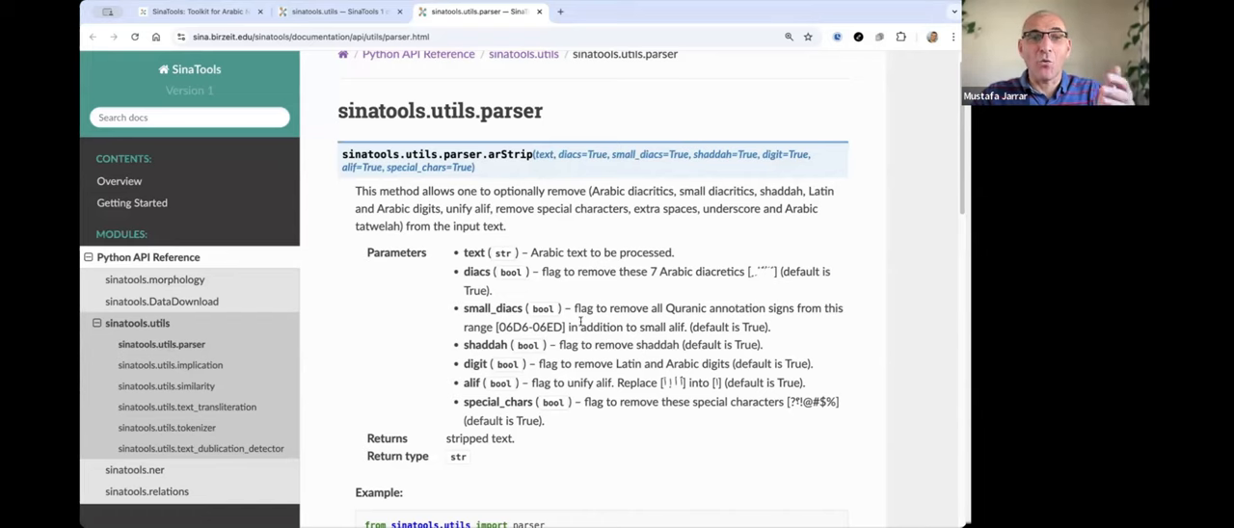
scroll(down, 3)
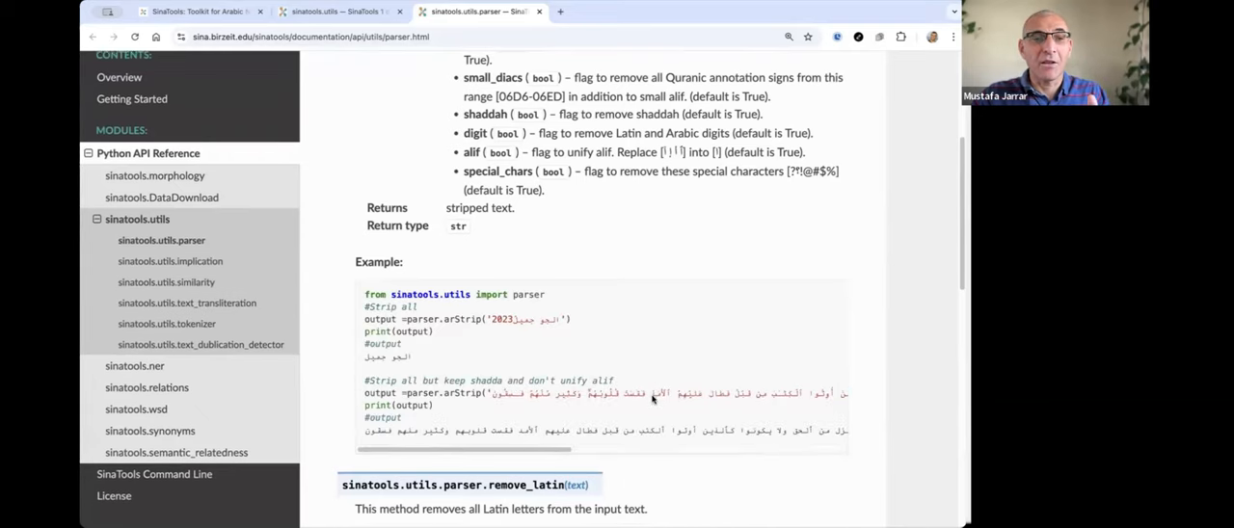
scroll(down, 3)
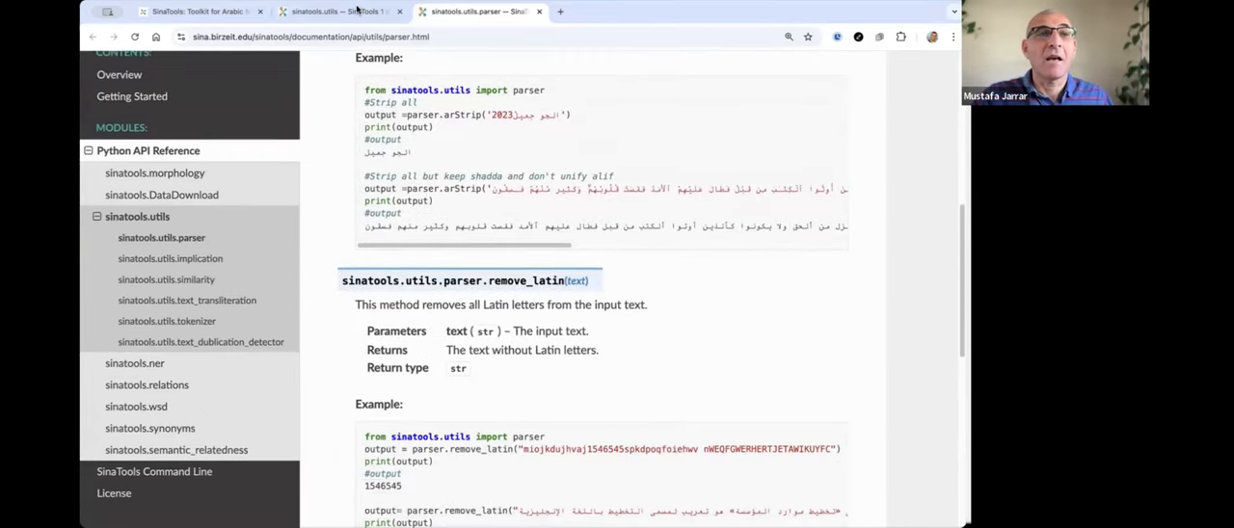
click(137, 216)
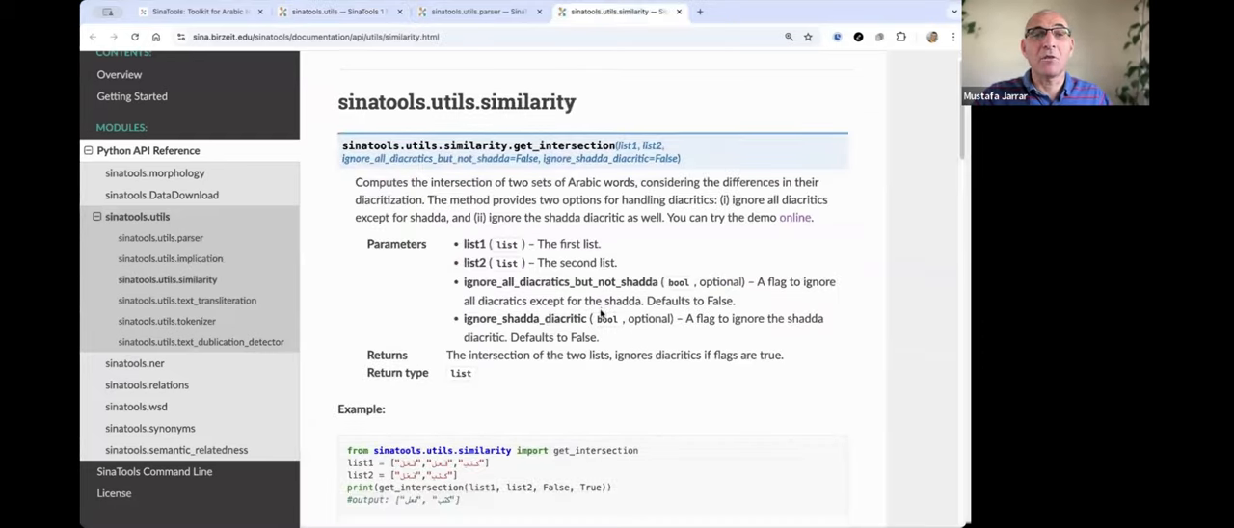
Scroll through get_intersection, get_union, get_jaccard_similarity and get_jaccard on the similarity page
scroll(down, 3)
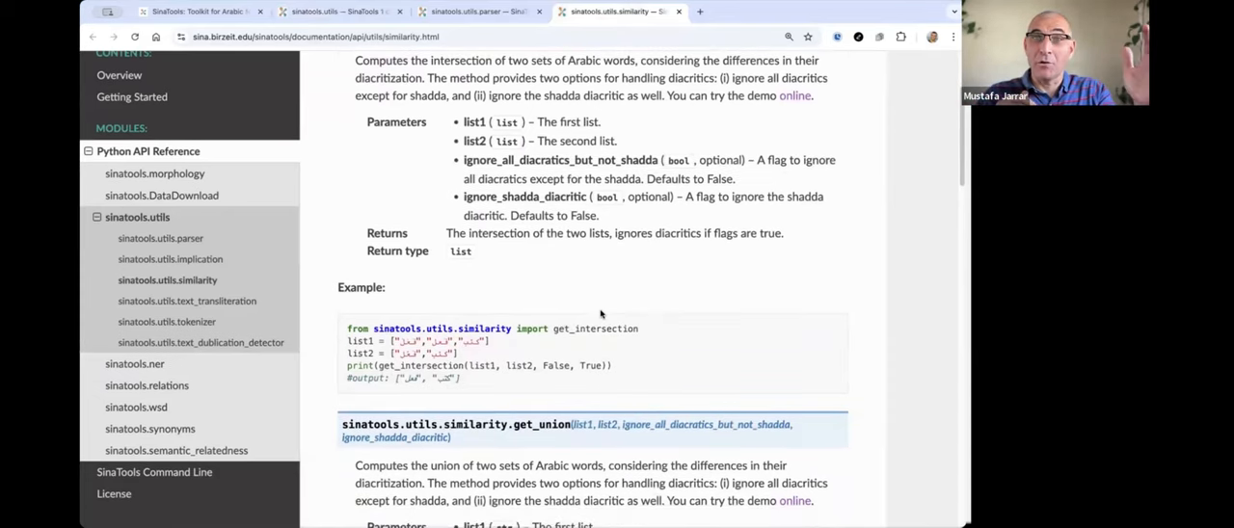
scroll(down, 3)
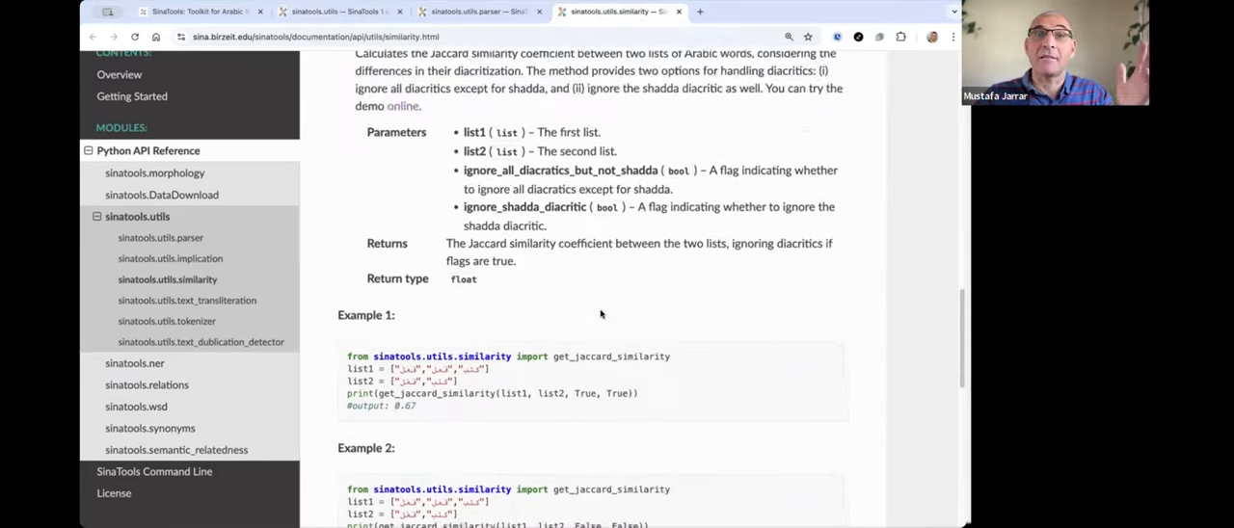
scroll(down, 3)
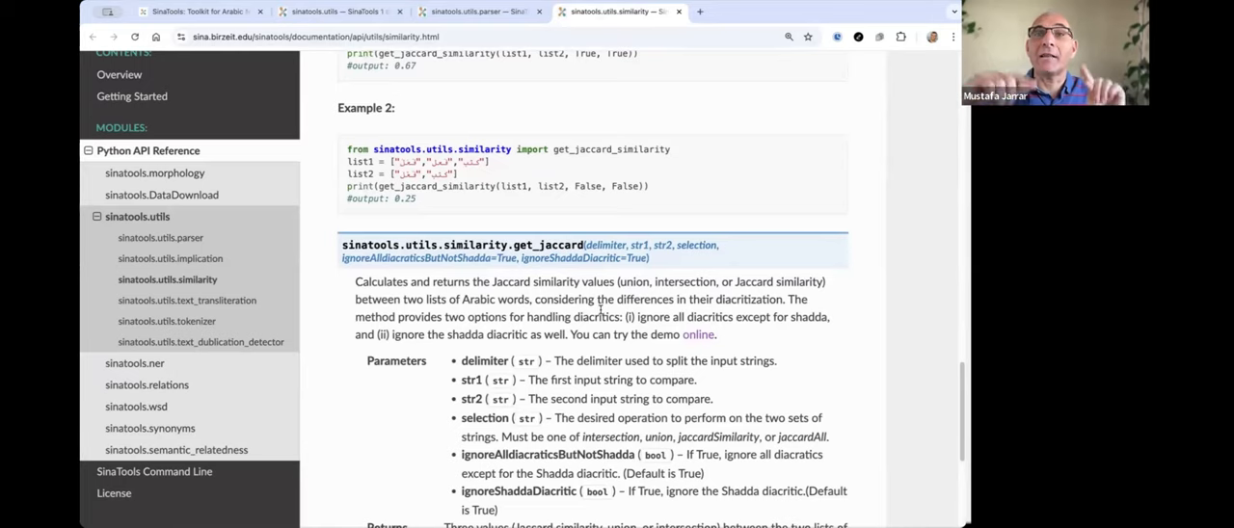
From the utils list, read the sinatools.utils.tokenizer page's sentence_tokenizer and corpus_tokenizer sections
click(338, 12)
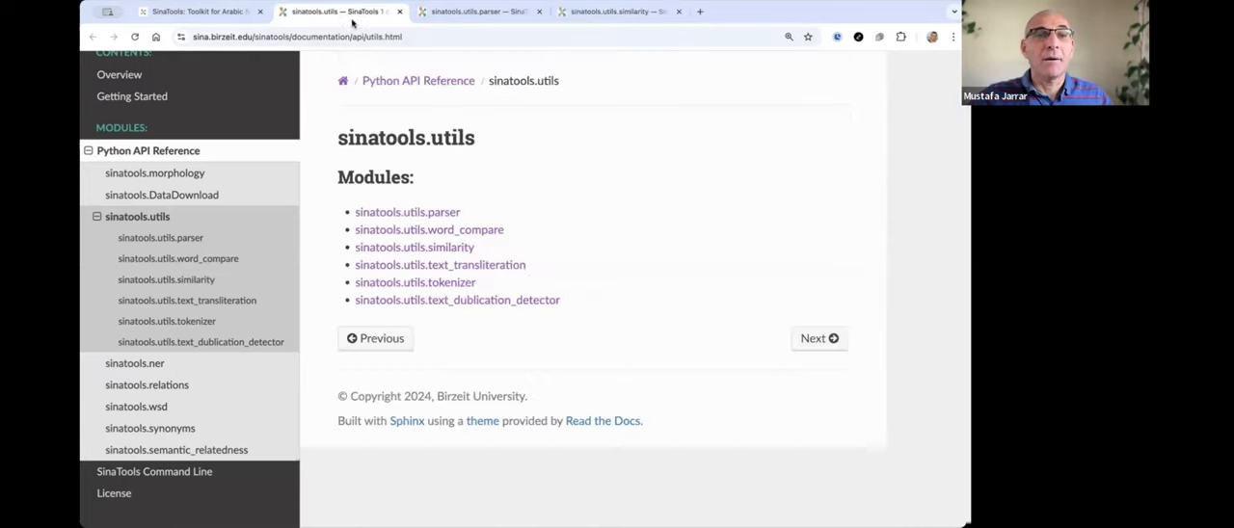
mouse_move(414, 281)
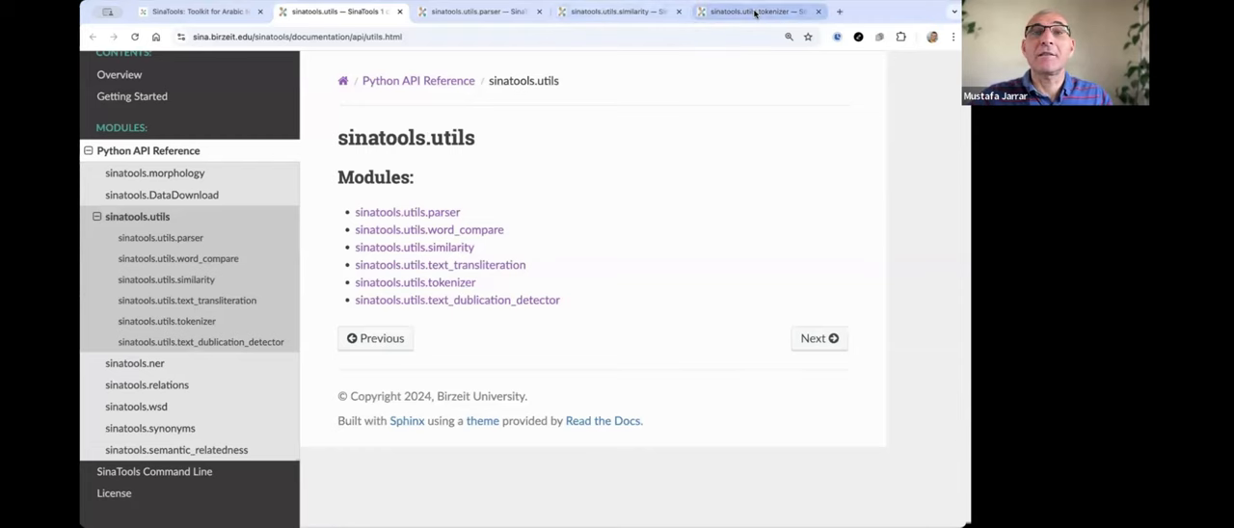
click(415, 282)
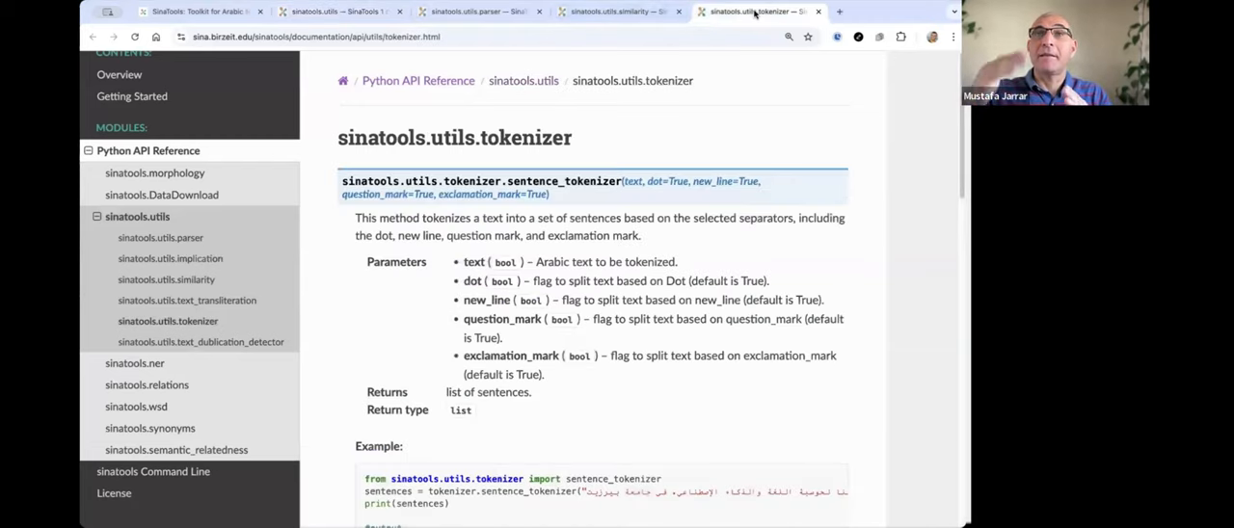
scroll(down, 3)
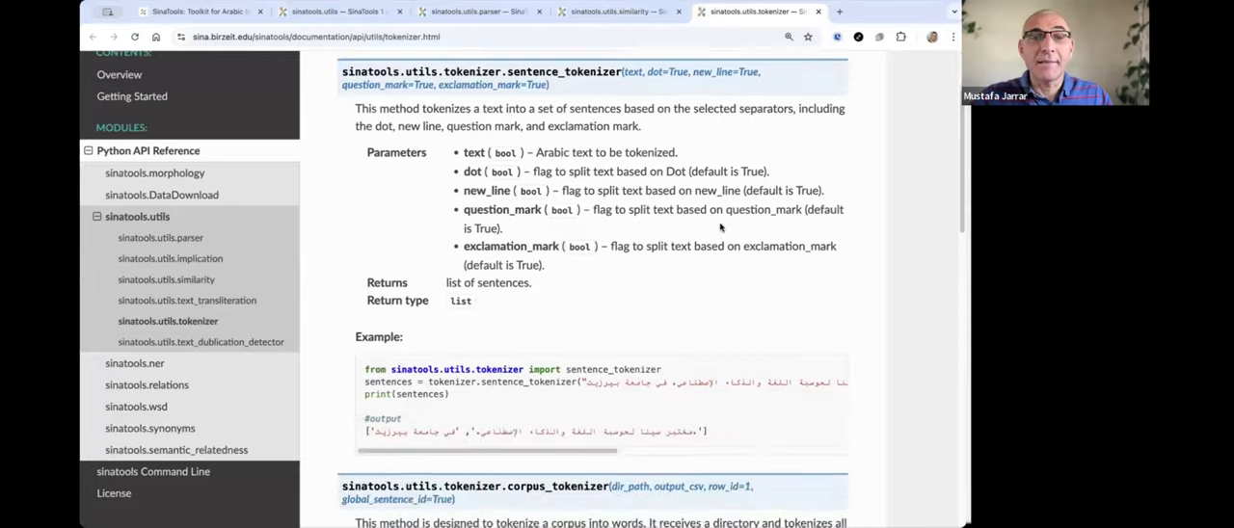
scroll(down, 3)
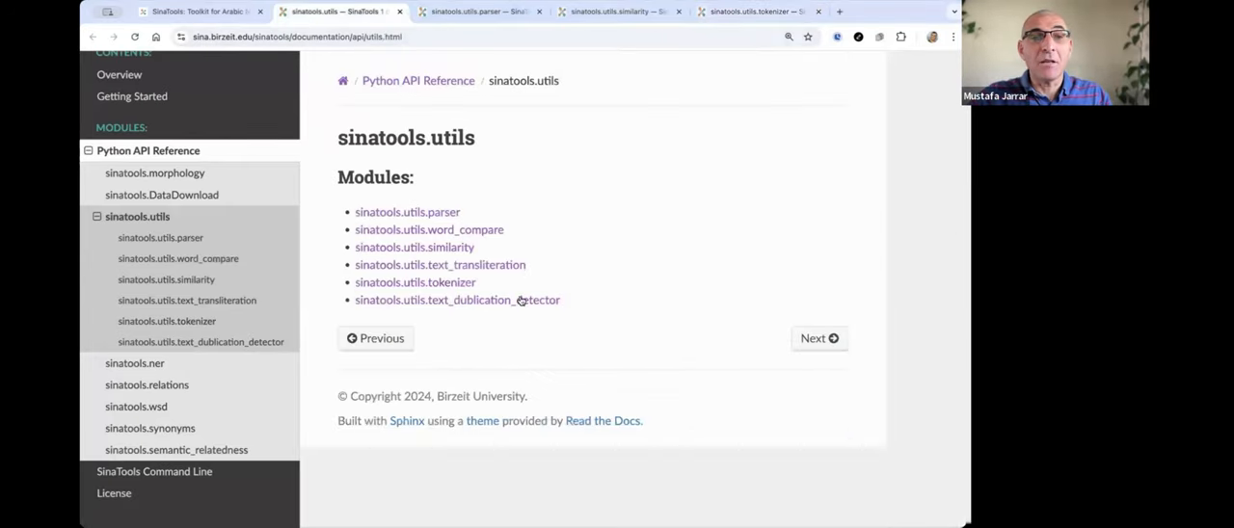
Read the text_dublication_detector removal function, then return to the SinaTools website's module overview
click(455, 301)
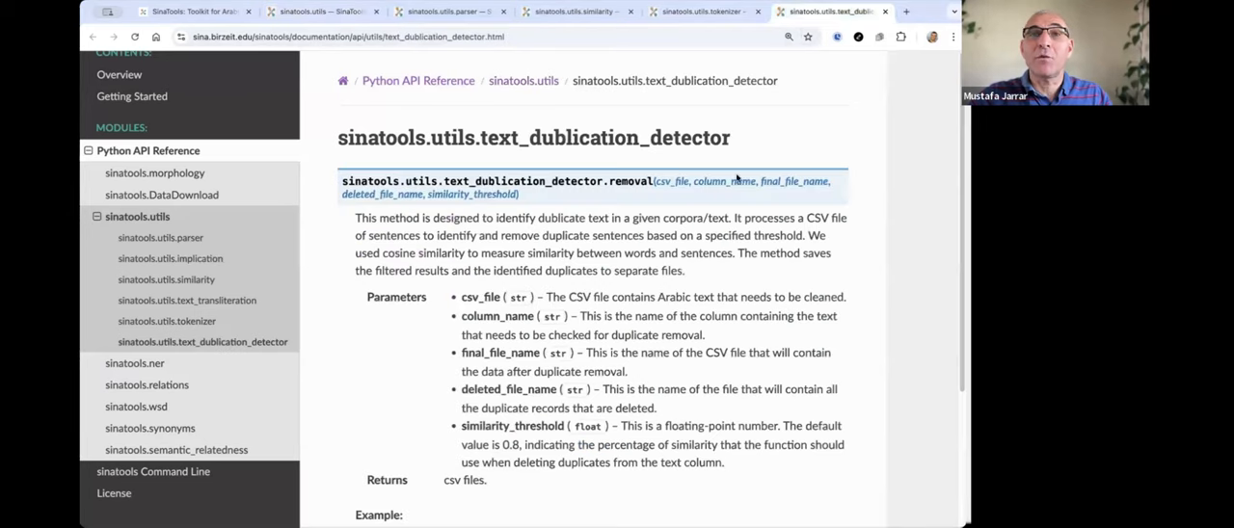
scroll(down, 3)
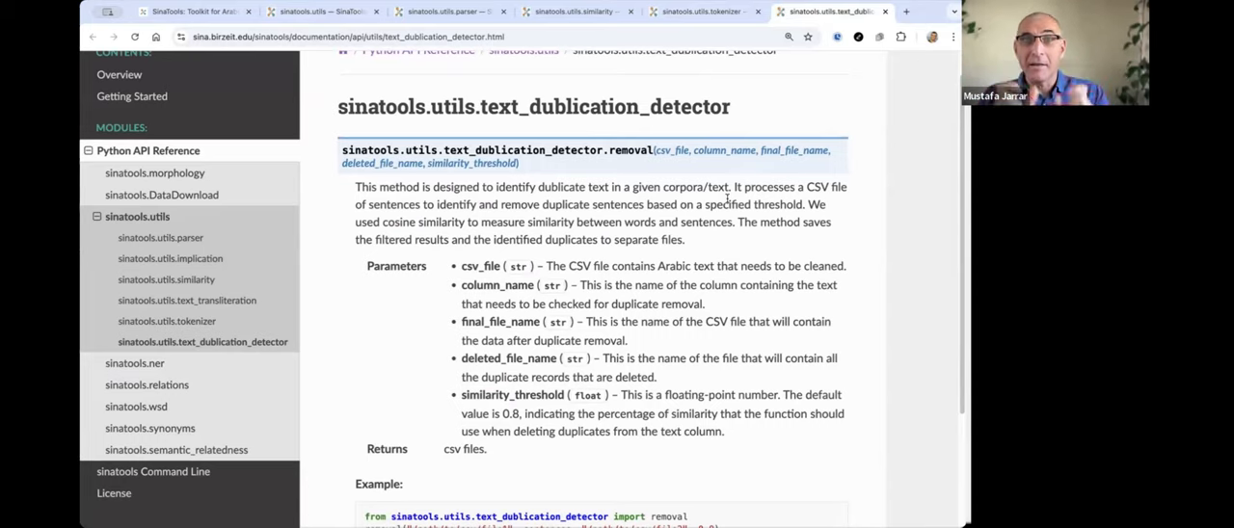
mouse_move(601, 162)
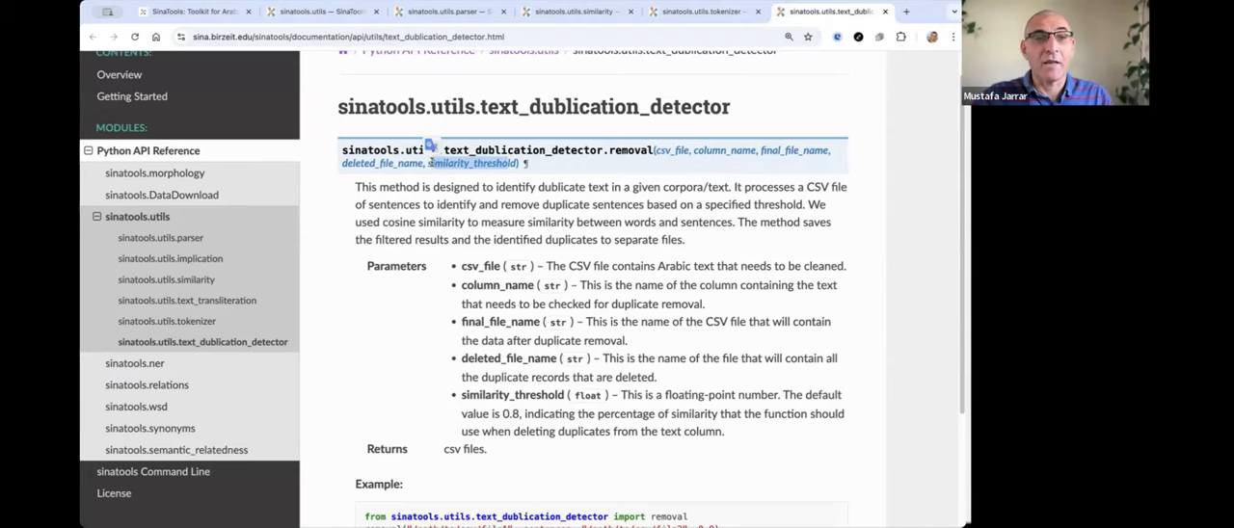
mouse_move(193, 12)
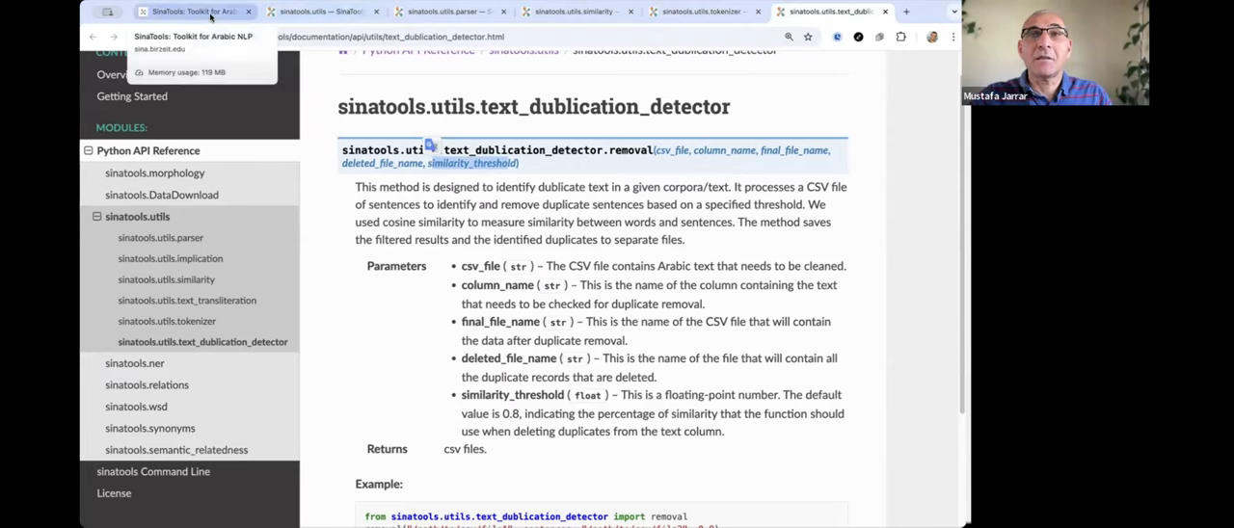
click(192, 11)
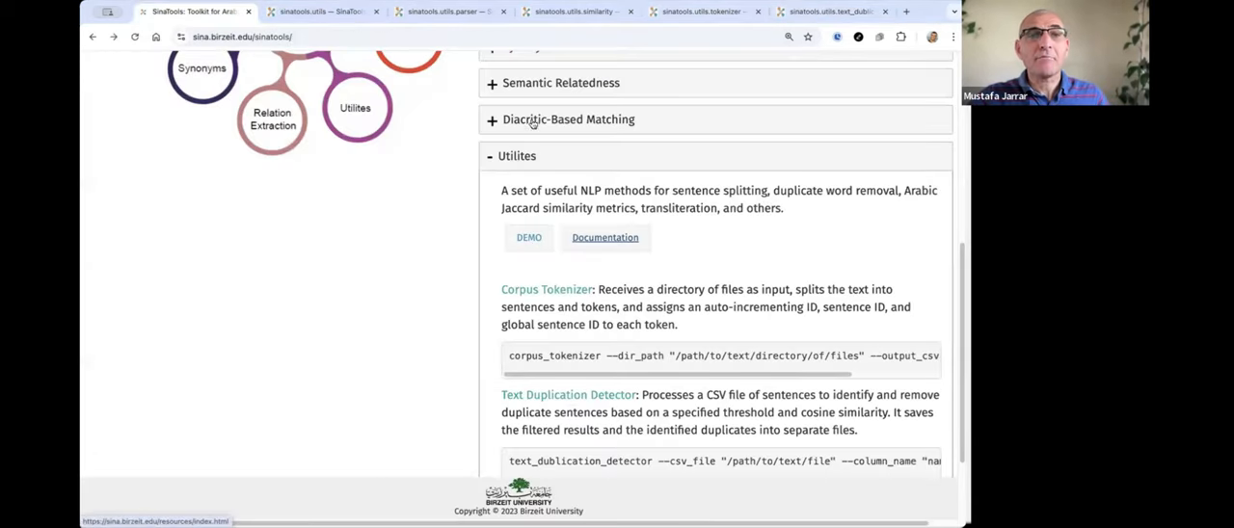
scroll(up, 3)
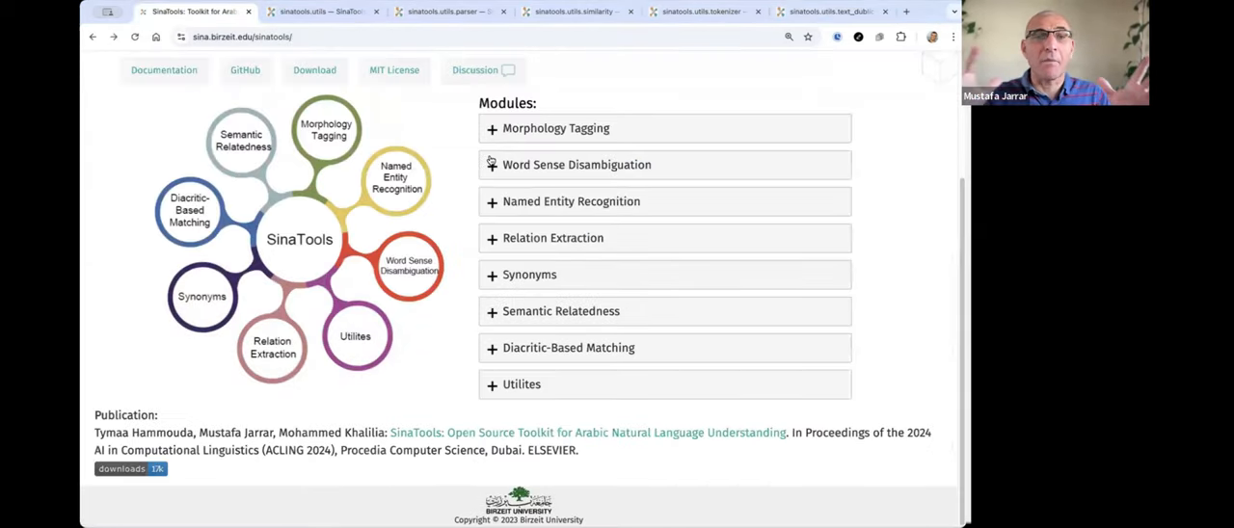